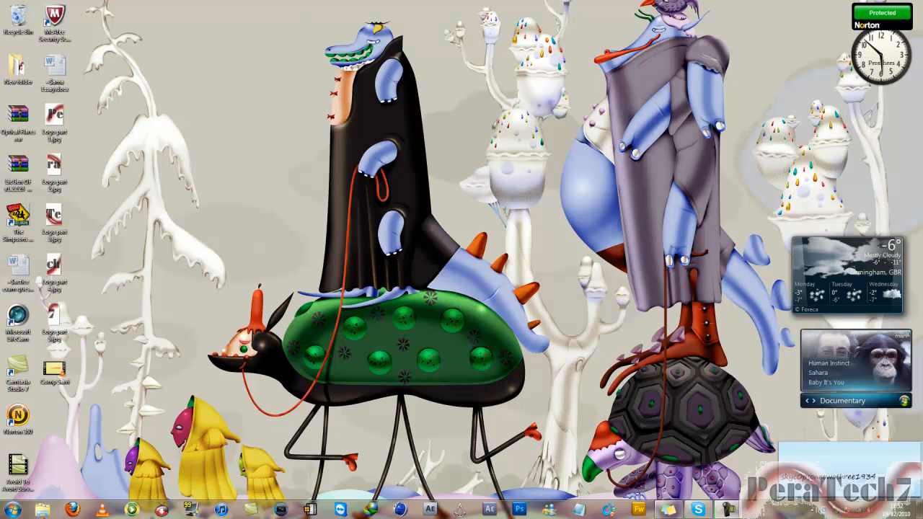
mouse_move(253, 367)
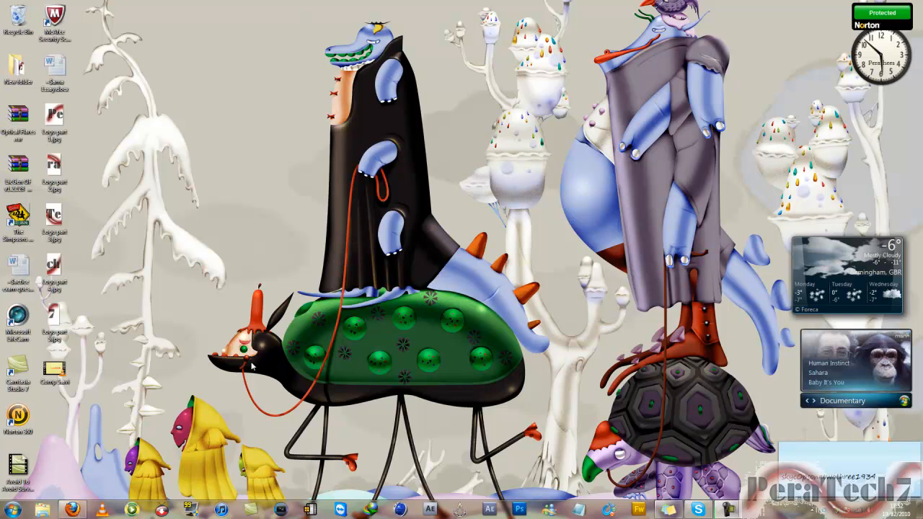
- Launch Firefox from the taskbar to reach the Google home page
left_click(70, 509)
type("b")
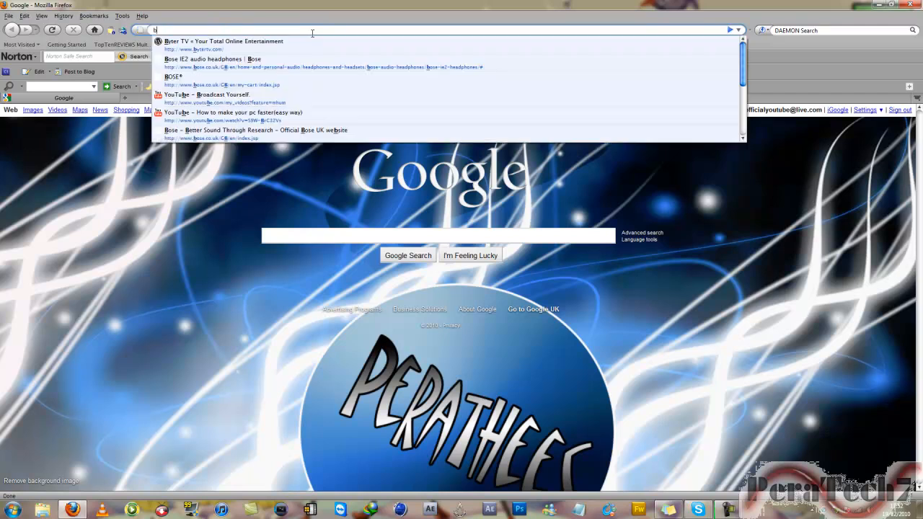
- Open Byter TV, clear the tyntPrint div id in Firebug, then start typing 'google'
left_click(224, 41)
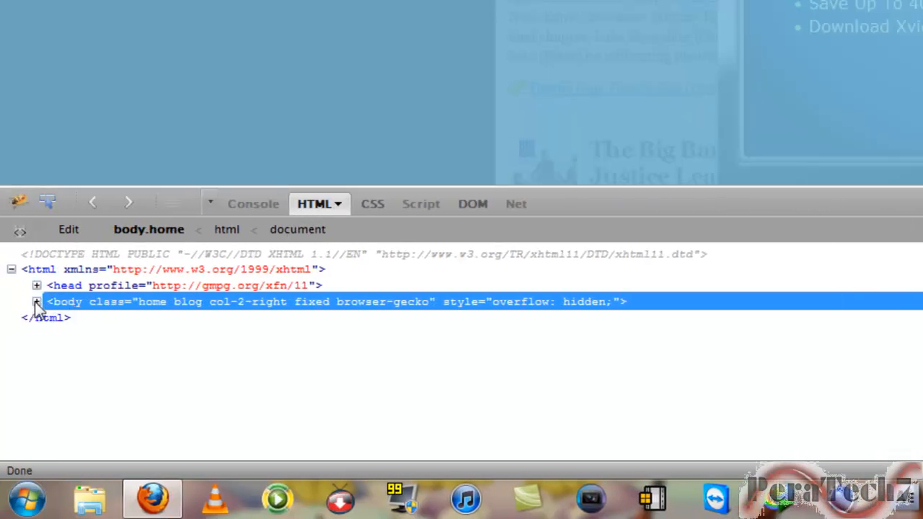
left_click(36, 301)
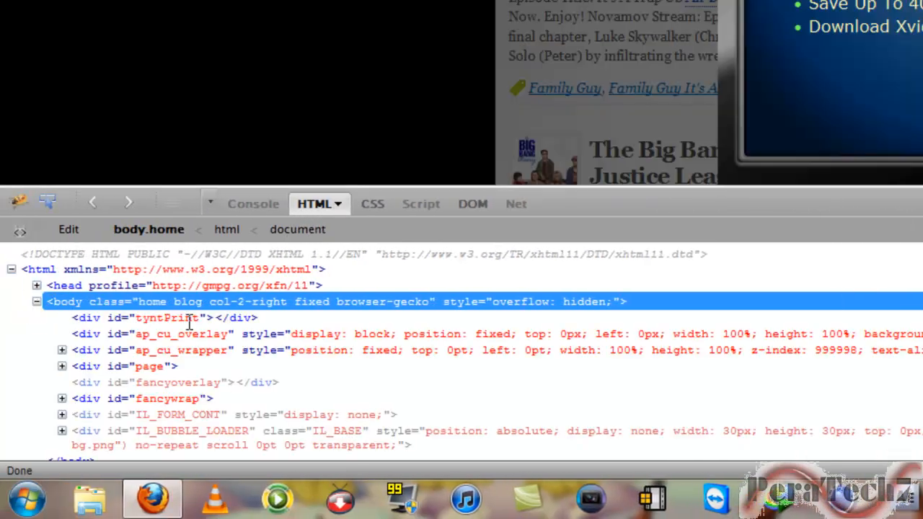
double_click(165, 317)
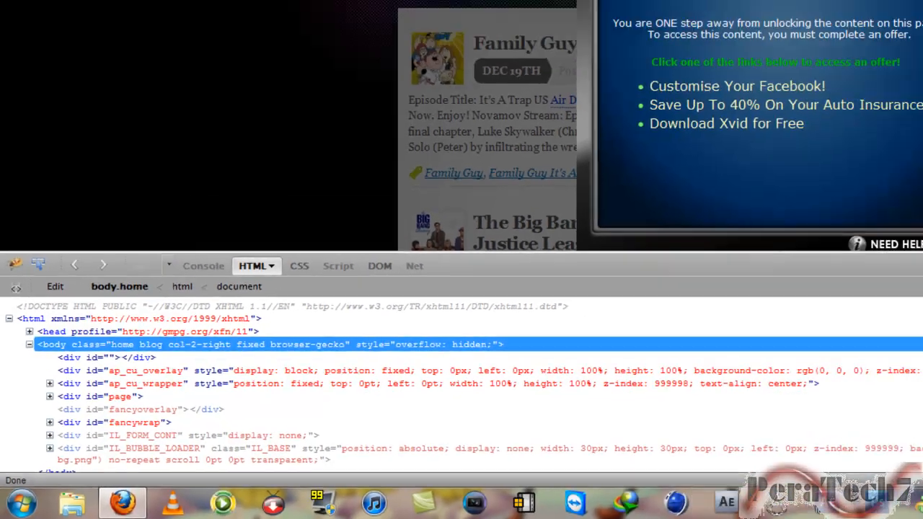
type("google.com")
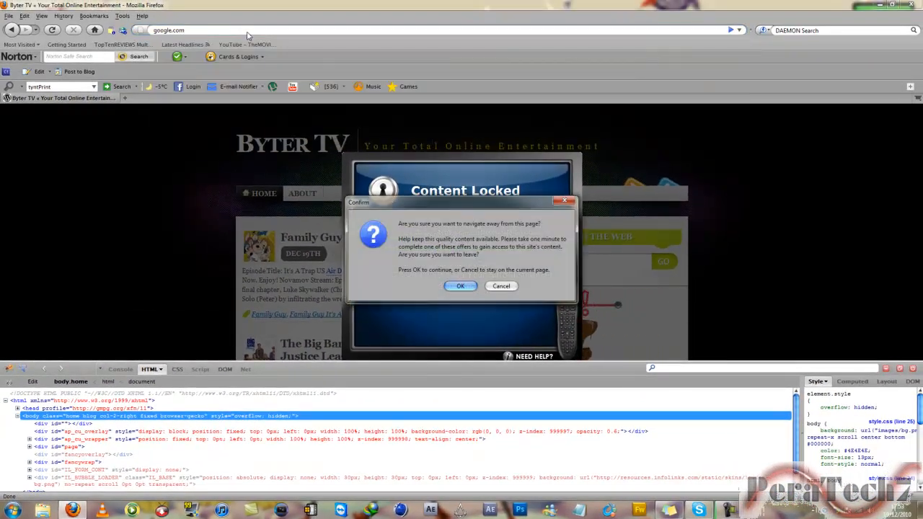
- Leave Byter TV, search Google for adblock, and open the Adblock Plus result
left_click(460, 287)
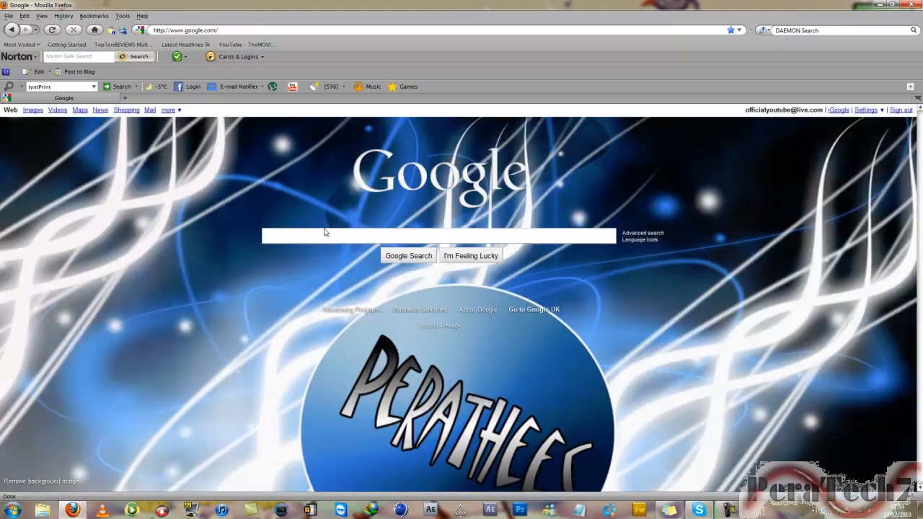
left_click(437, 235)
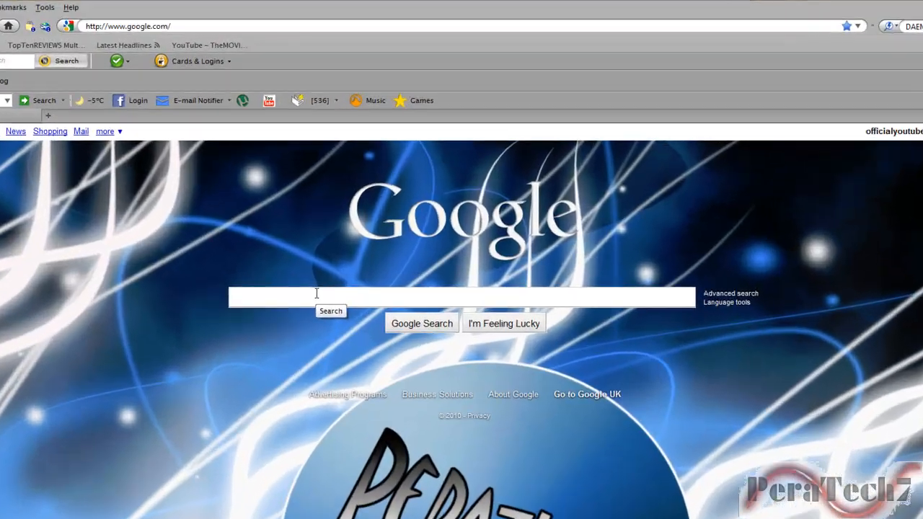
type("ab")
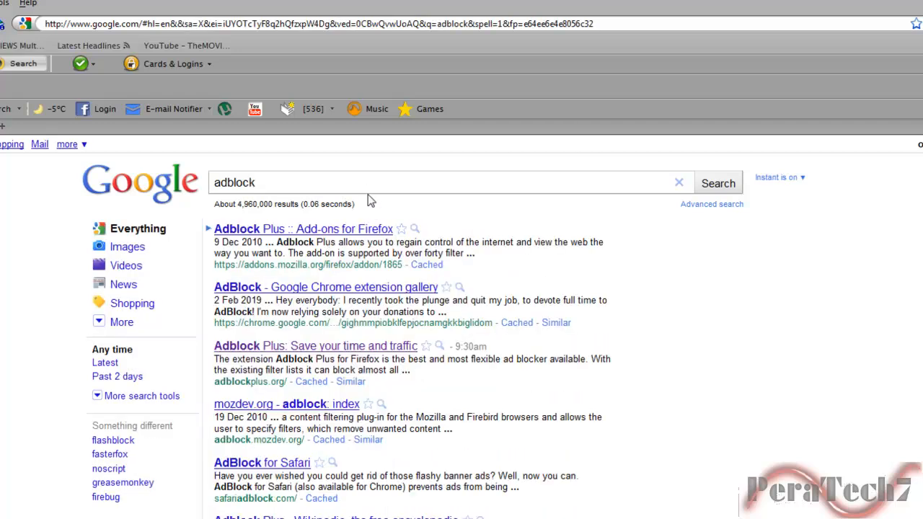
left_click(315, 346)
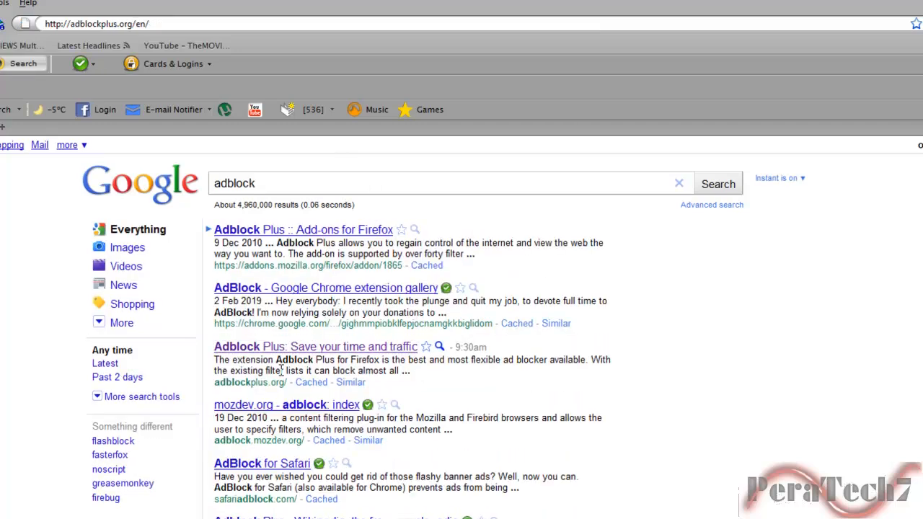
left_click(314, 346)
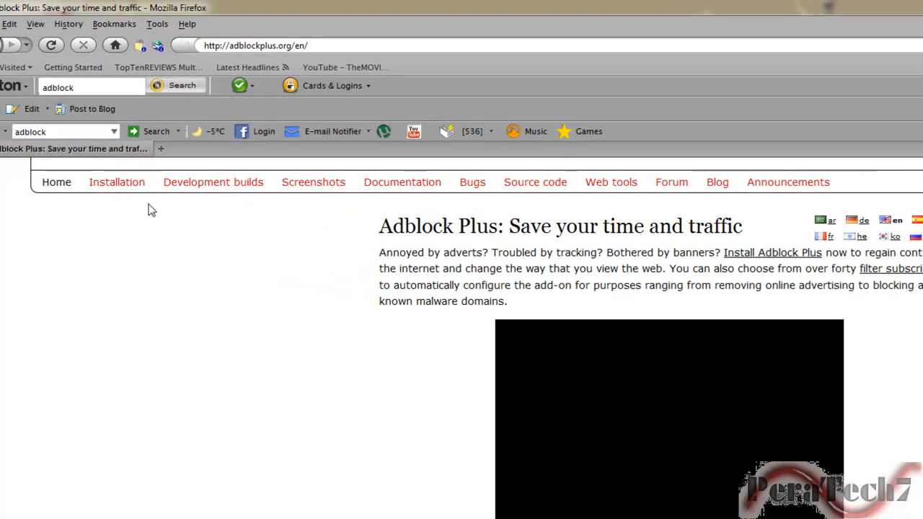
- Install Adblock Plus 1.3.2 from its Installation page
left_click(117, 181)
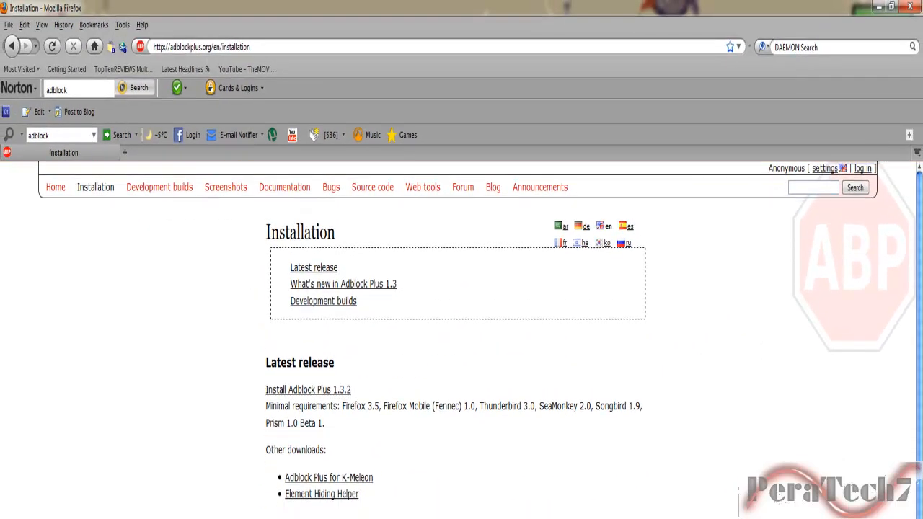
left_click(308, 390)
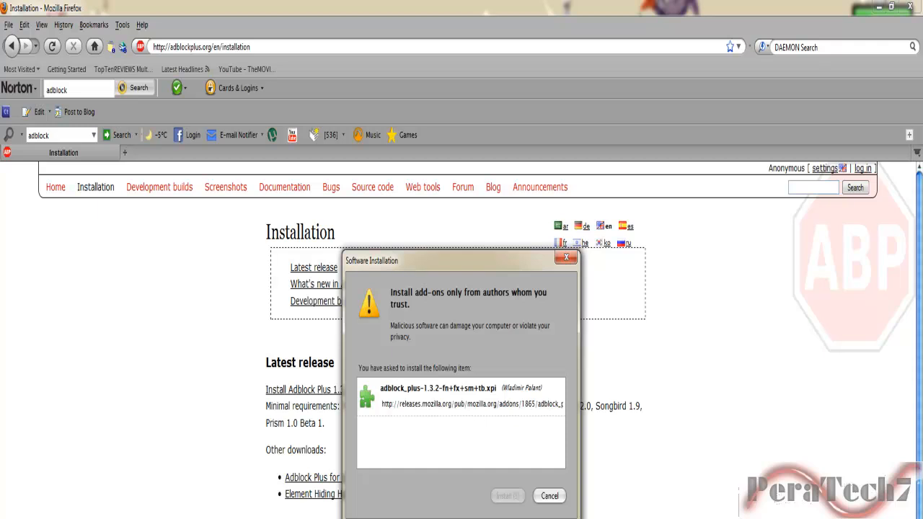
left_click(507, 497)
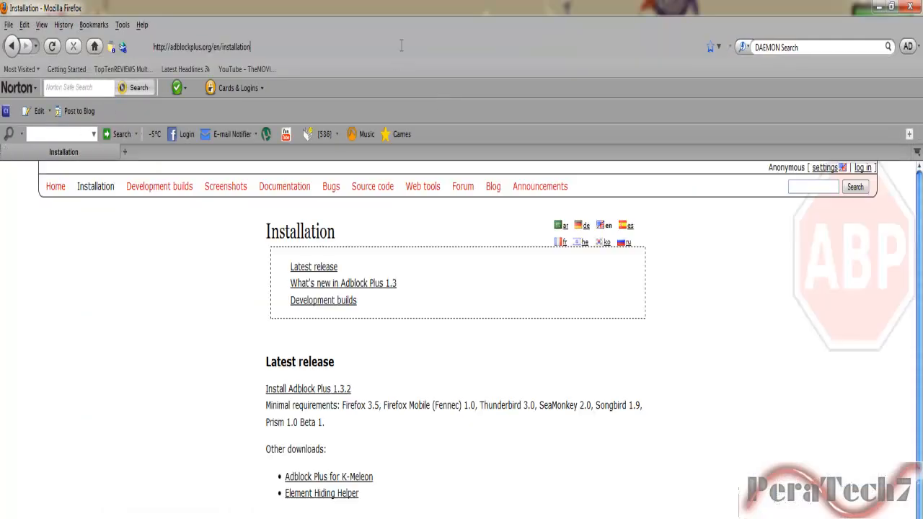
left_click(288, 46)
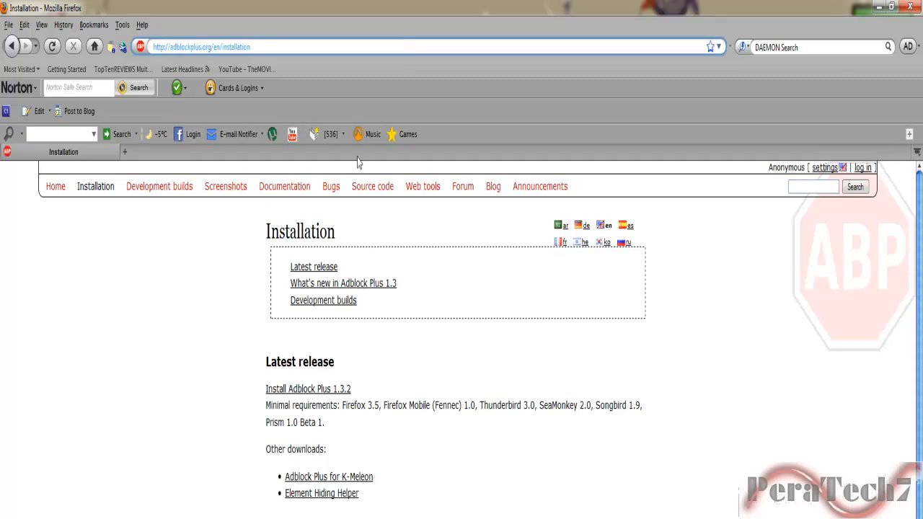
- Search Google for 'no script' and open the official noscript.net site
type("google.com/")
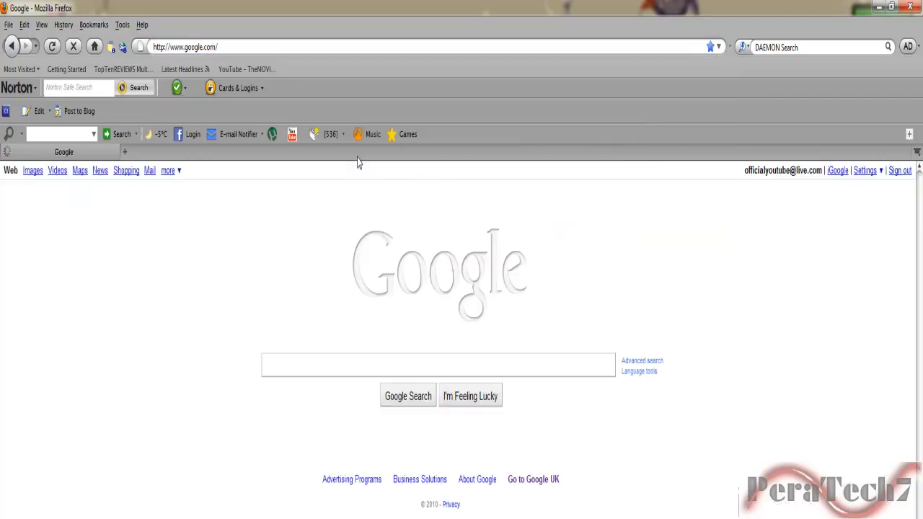
type("netflixo")
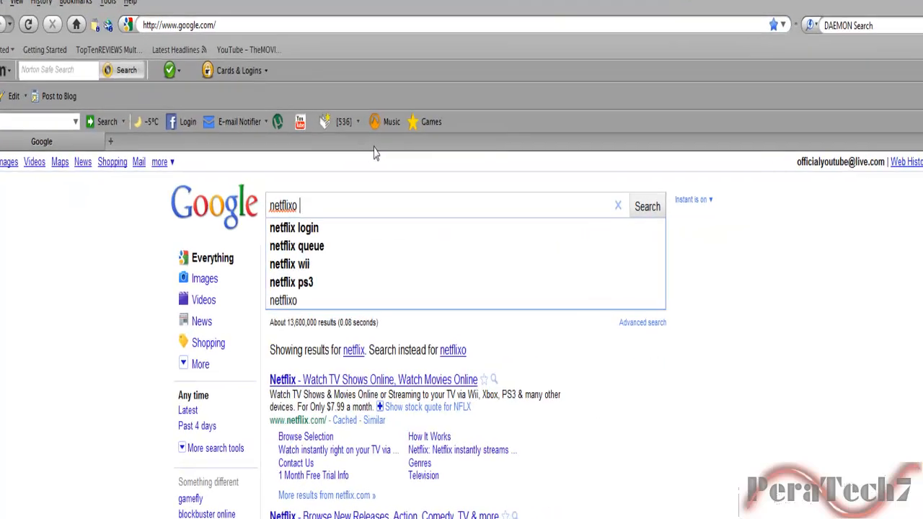
type("no script")
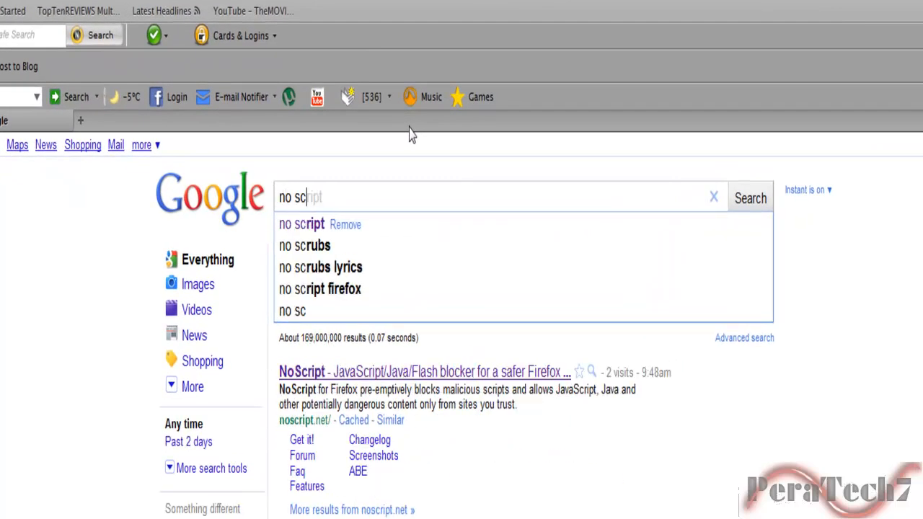
left_click(302, 223)
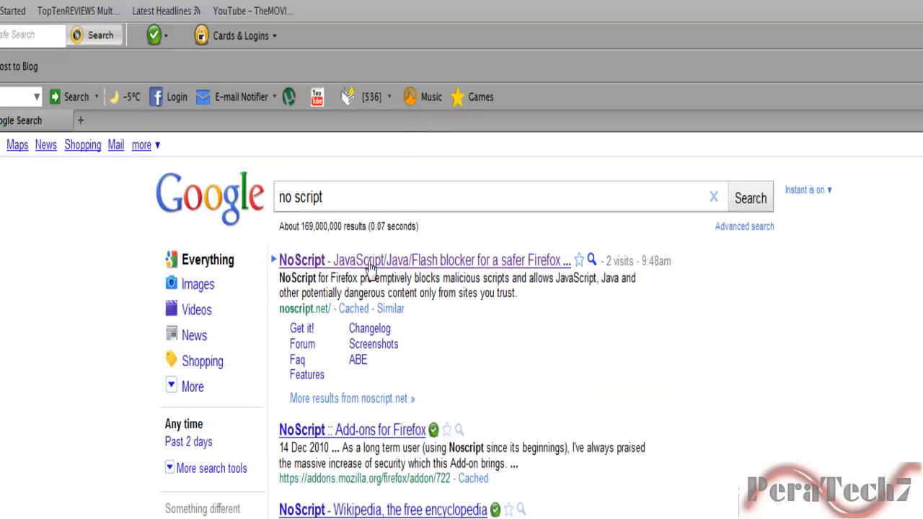
left_click(423, 259)
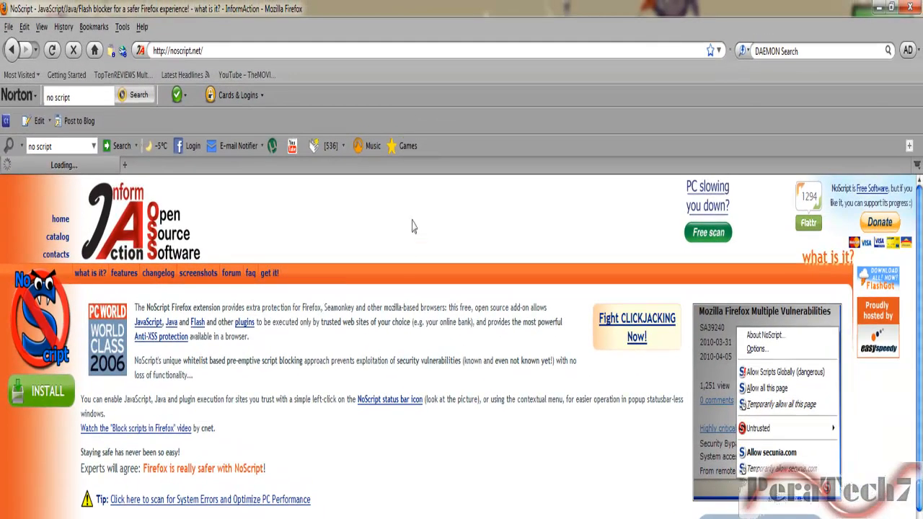
mouse_move(523, 228)
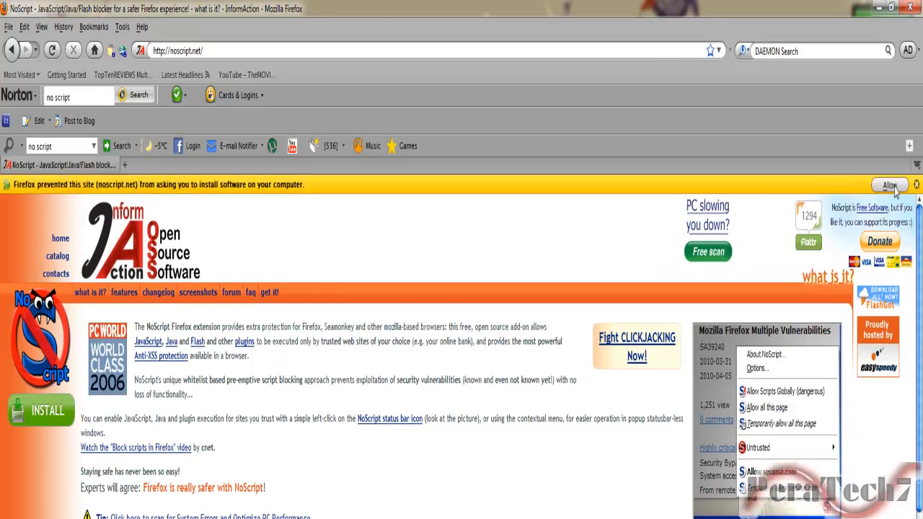
- Allow and install the NoScript 2.0.8.1 add-on, restarting Firefox
left_click(889, 184)
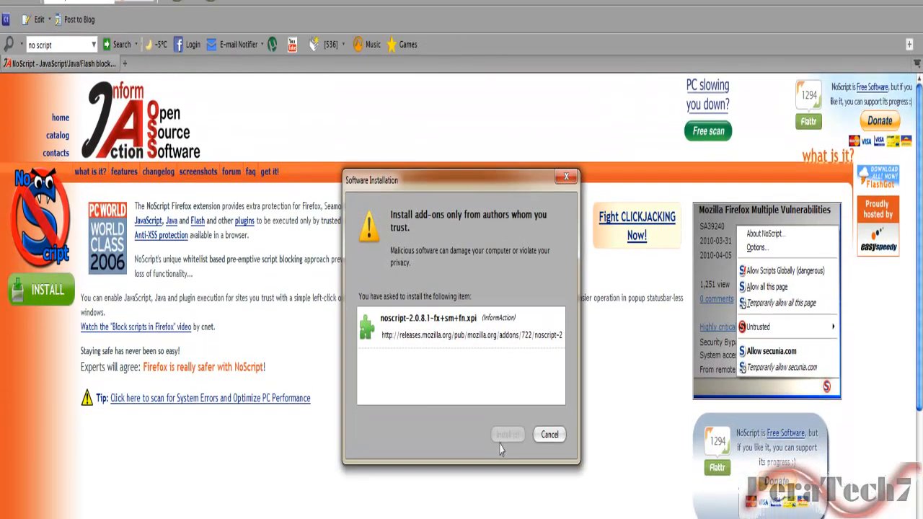
left_click(505, 433)
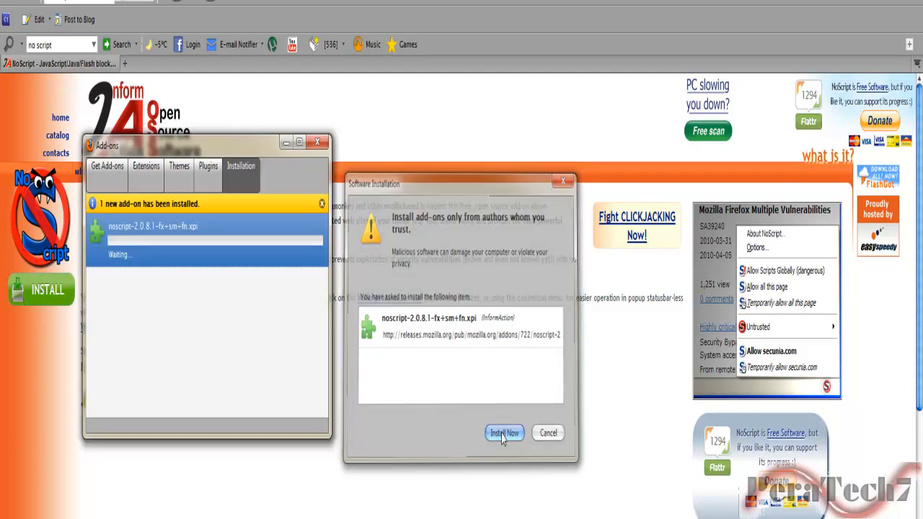
left_click(504, 432)
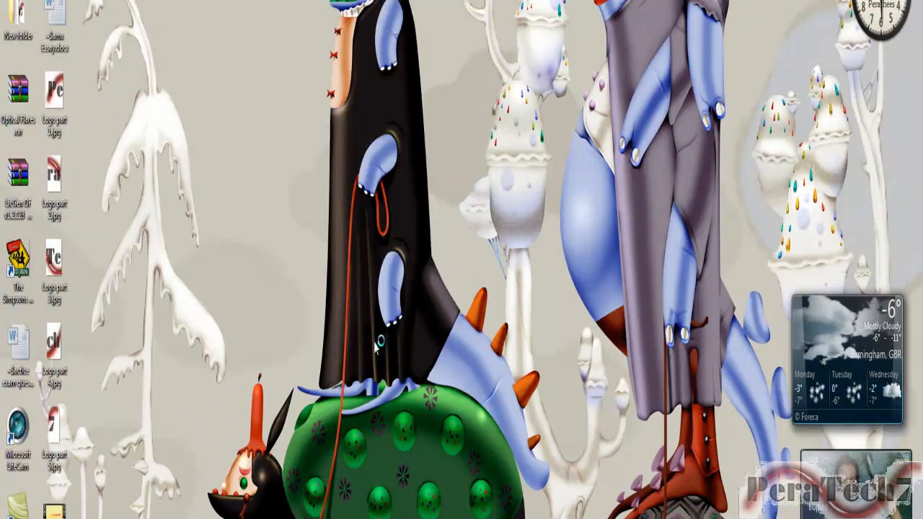
mouse_move(375, 344)
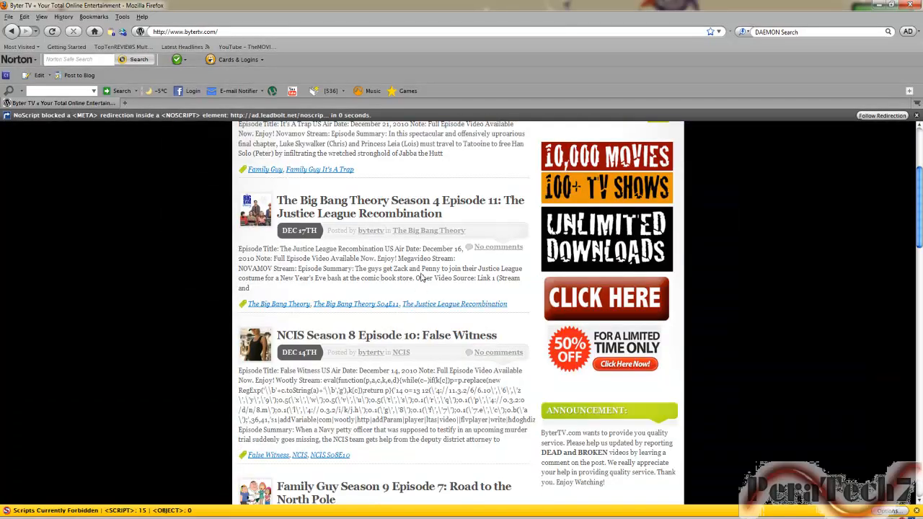
- Scroll through the Byter TV posts while NoScript blocks its scripts
scroll("up", 3)
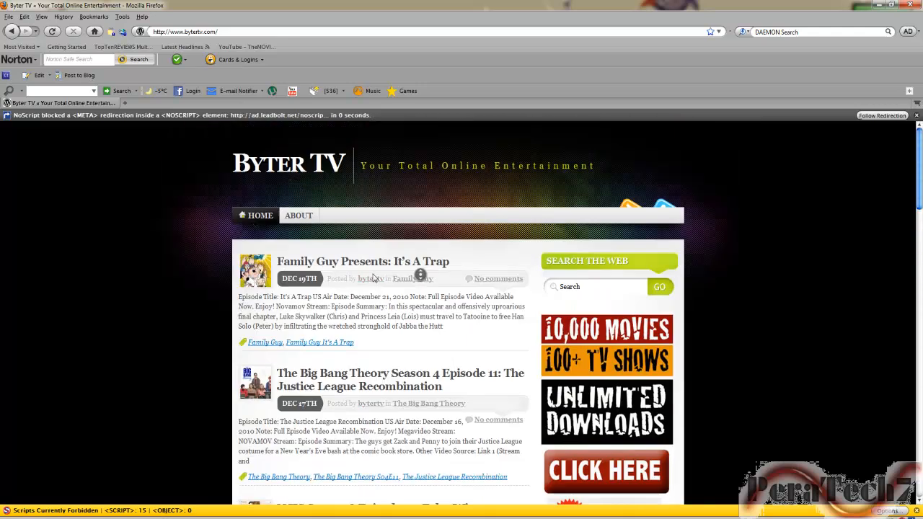
mouse_move(376, 233)
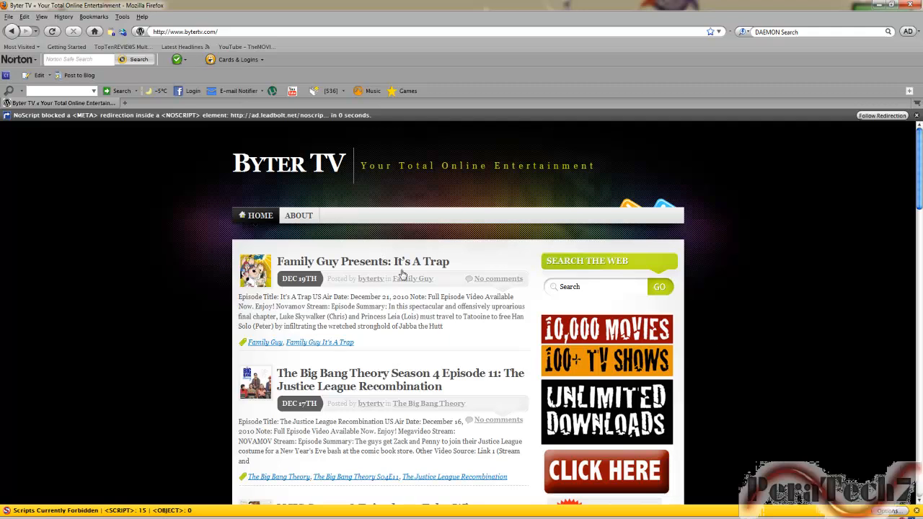
scroll("down", 3)
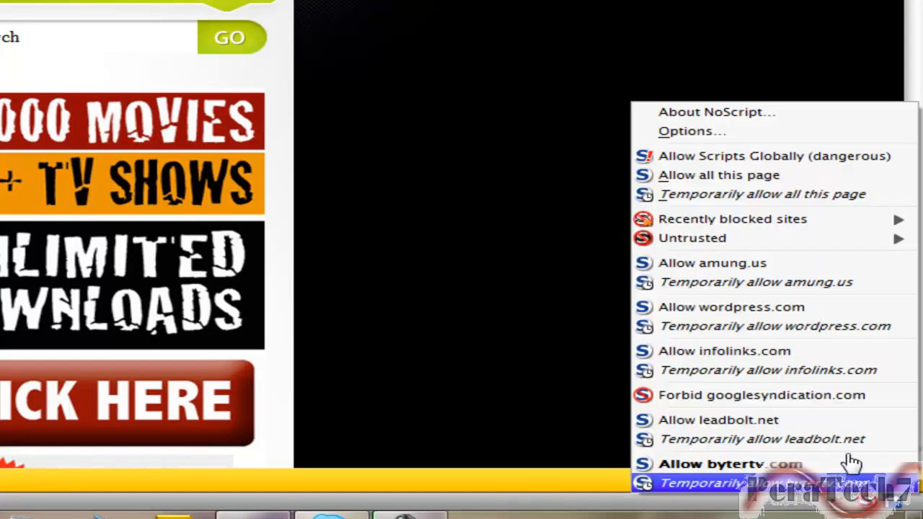
- Review NoScript's Advanced > Untrusted restrictions and close Options with OK
left_click(691, 131)
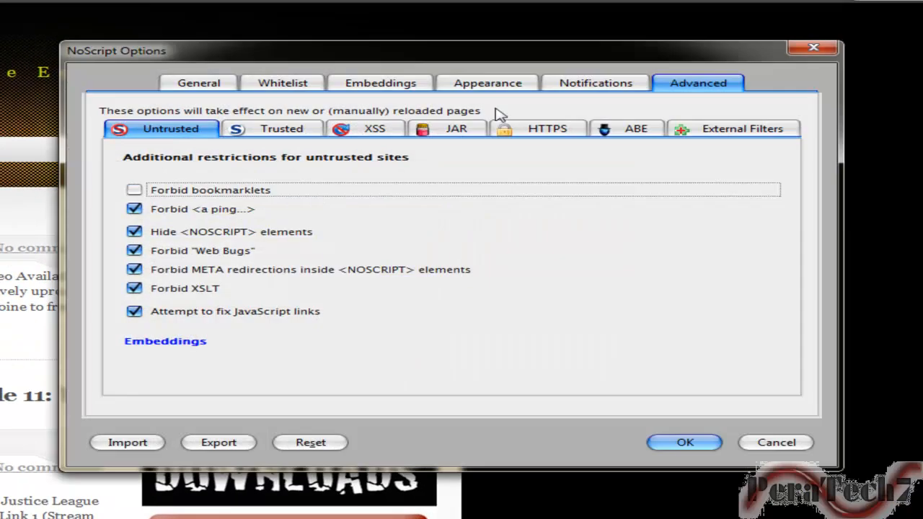
mouse_move(710, 94)
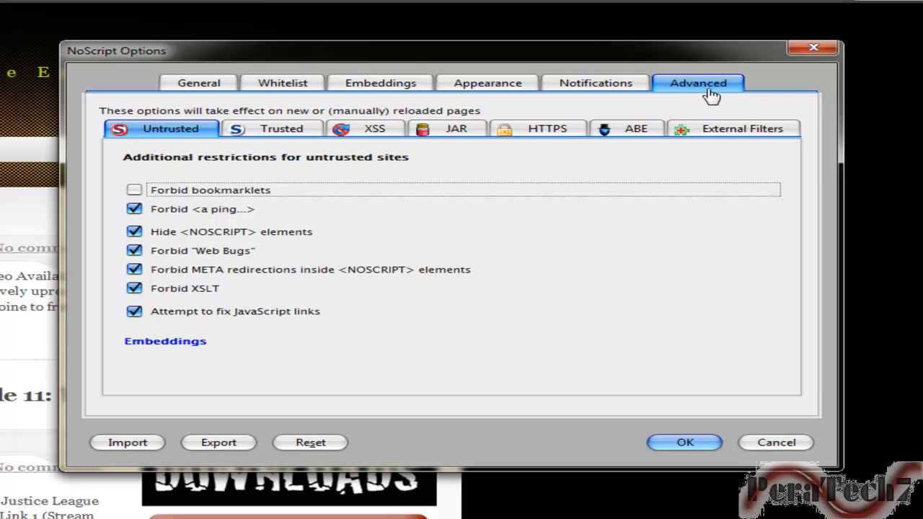
mouse_move(181, 222)
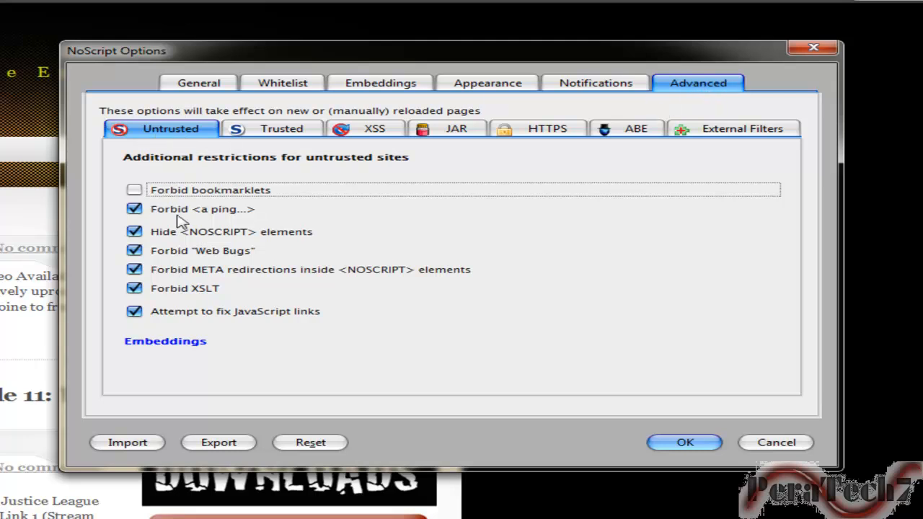
mouse_move(379, 137)
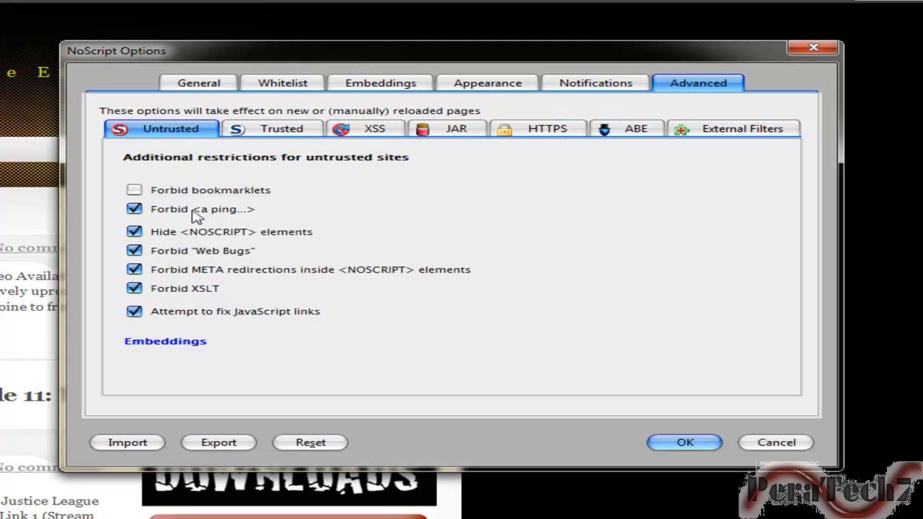
left_click(683, 442)
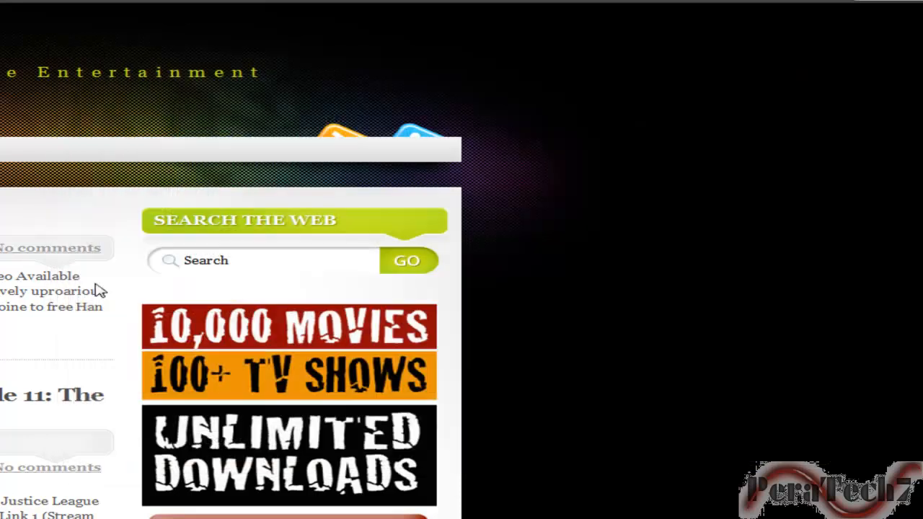